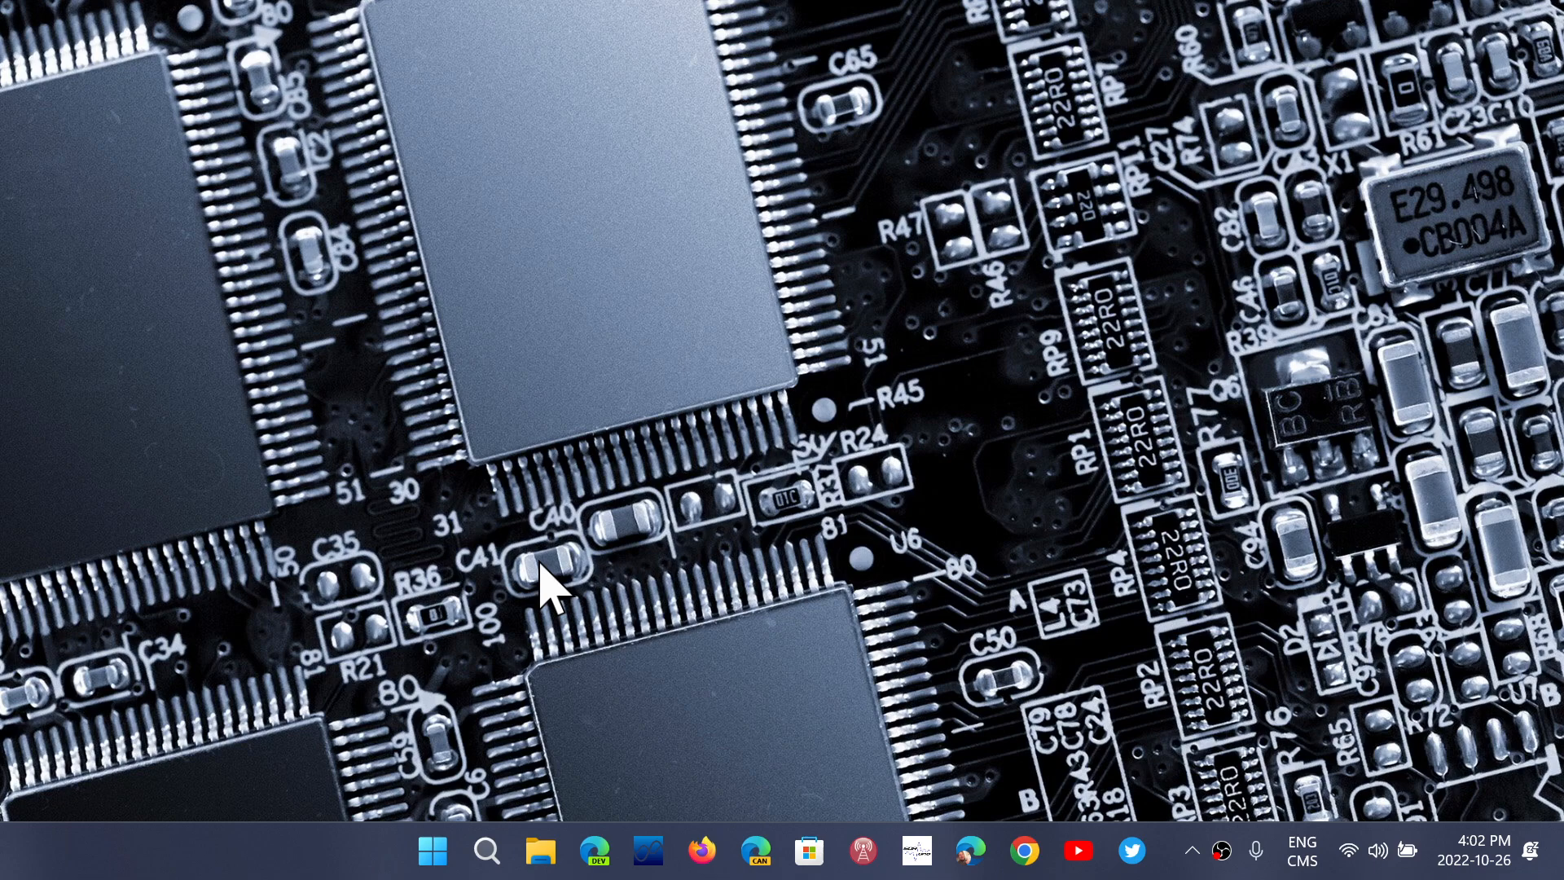
pyautogui.moveTo(908, 419)
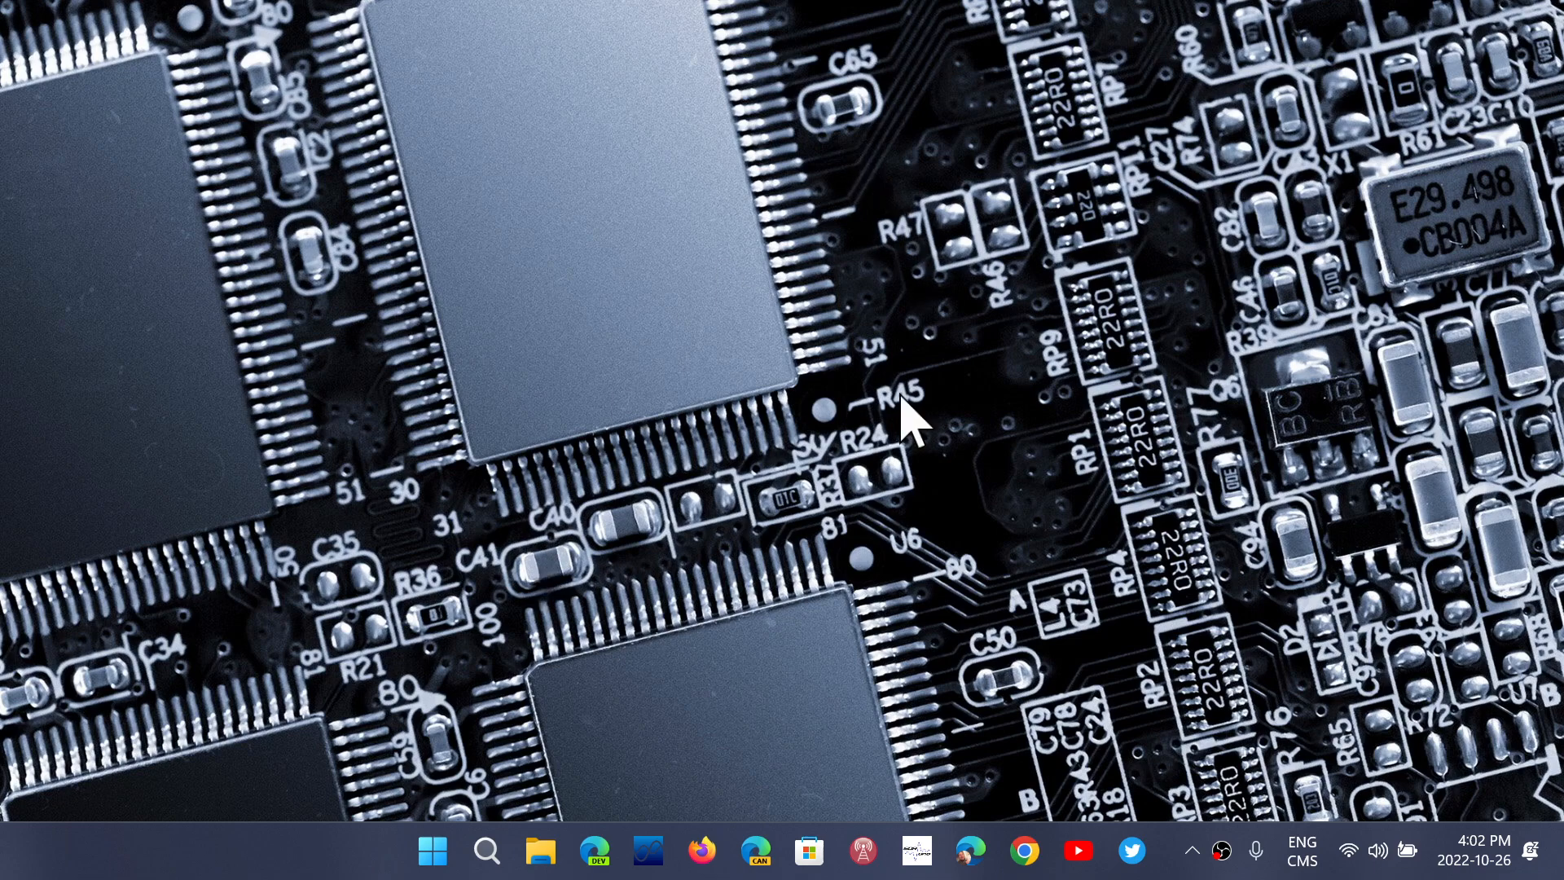
pyautogui.moveTo(1023, 851)
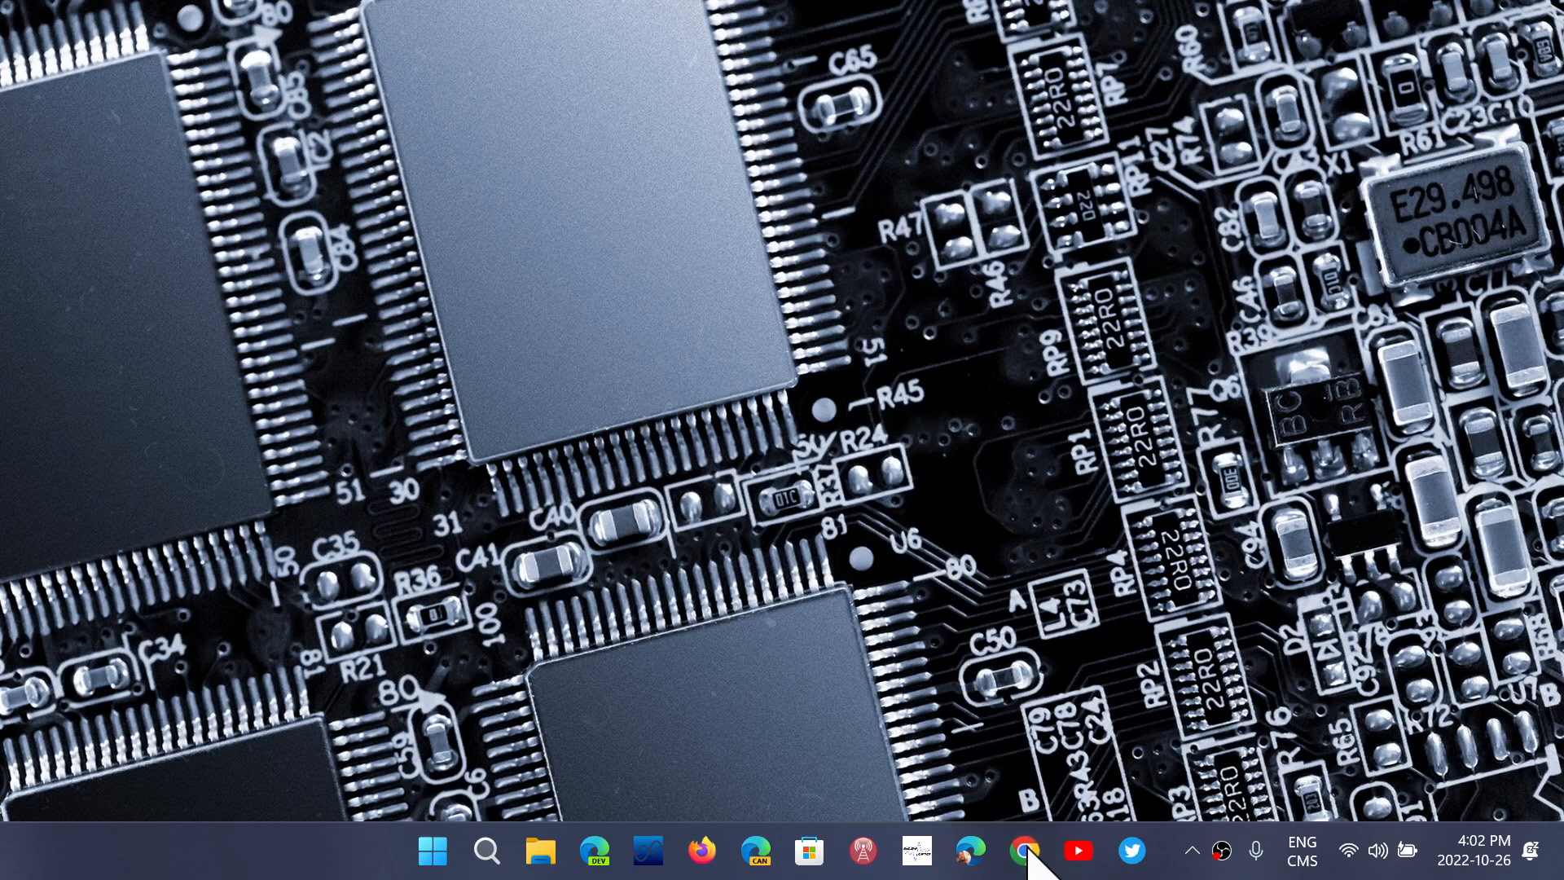
# Launch Chrome from the taskbar, loading the spaceweather.com home page
pyautogui.click(1025, 851)
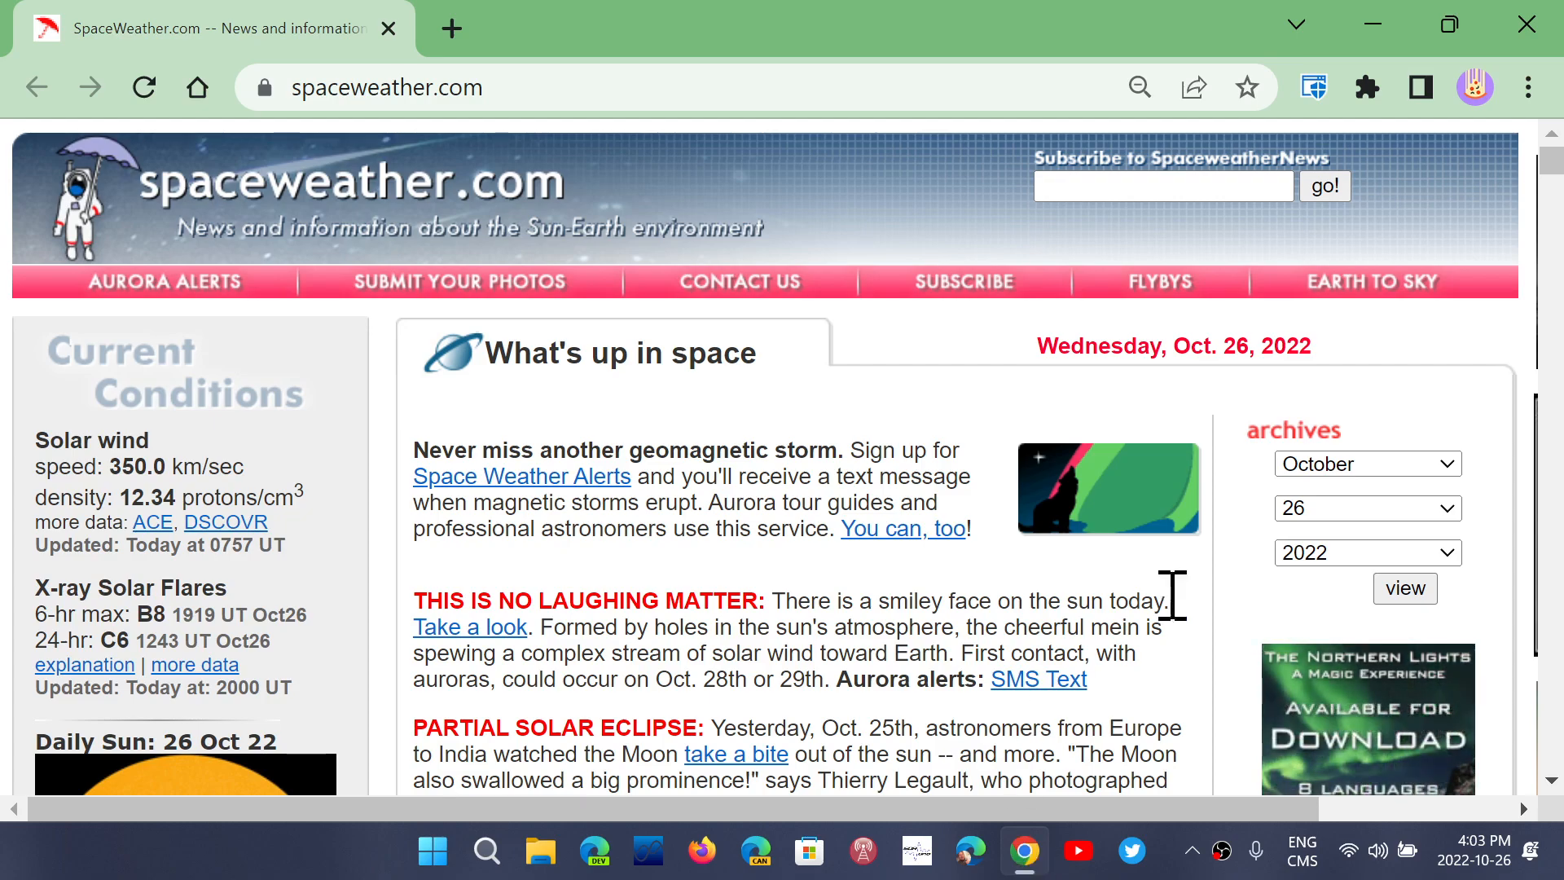
# Reach the Help options from Chrome's three-dot main menu
pyautogui.click(1532, 86)
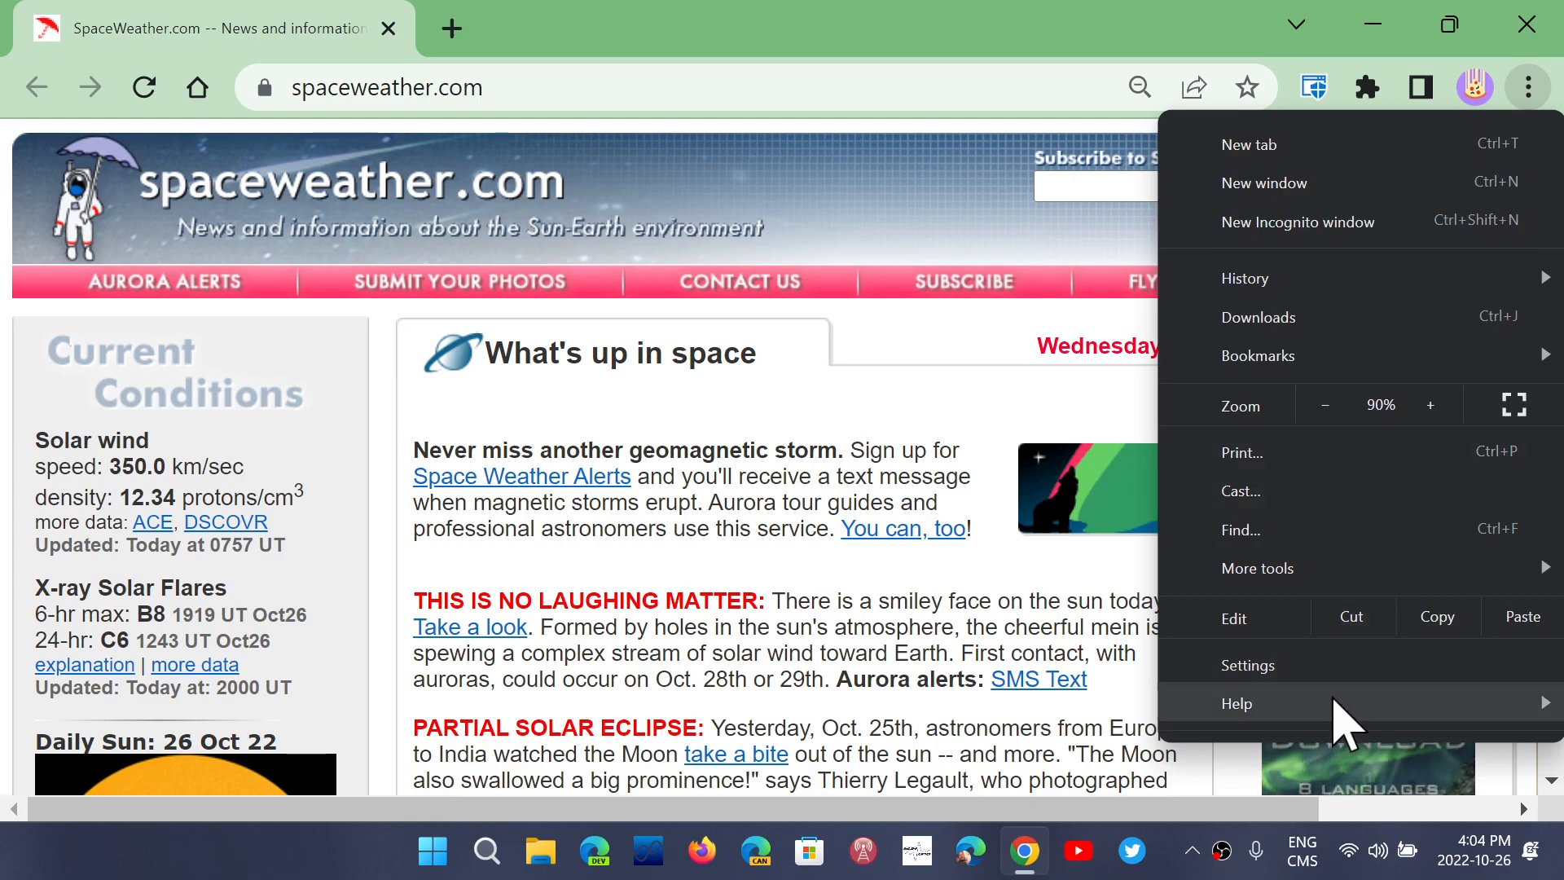
pyautogui.click(1237, 704)
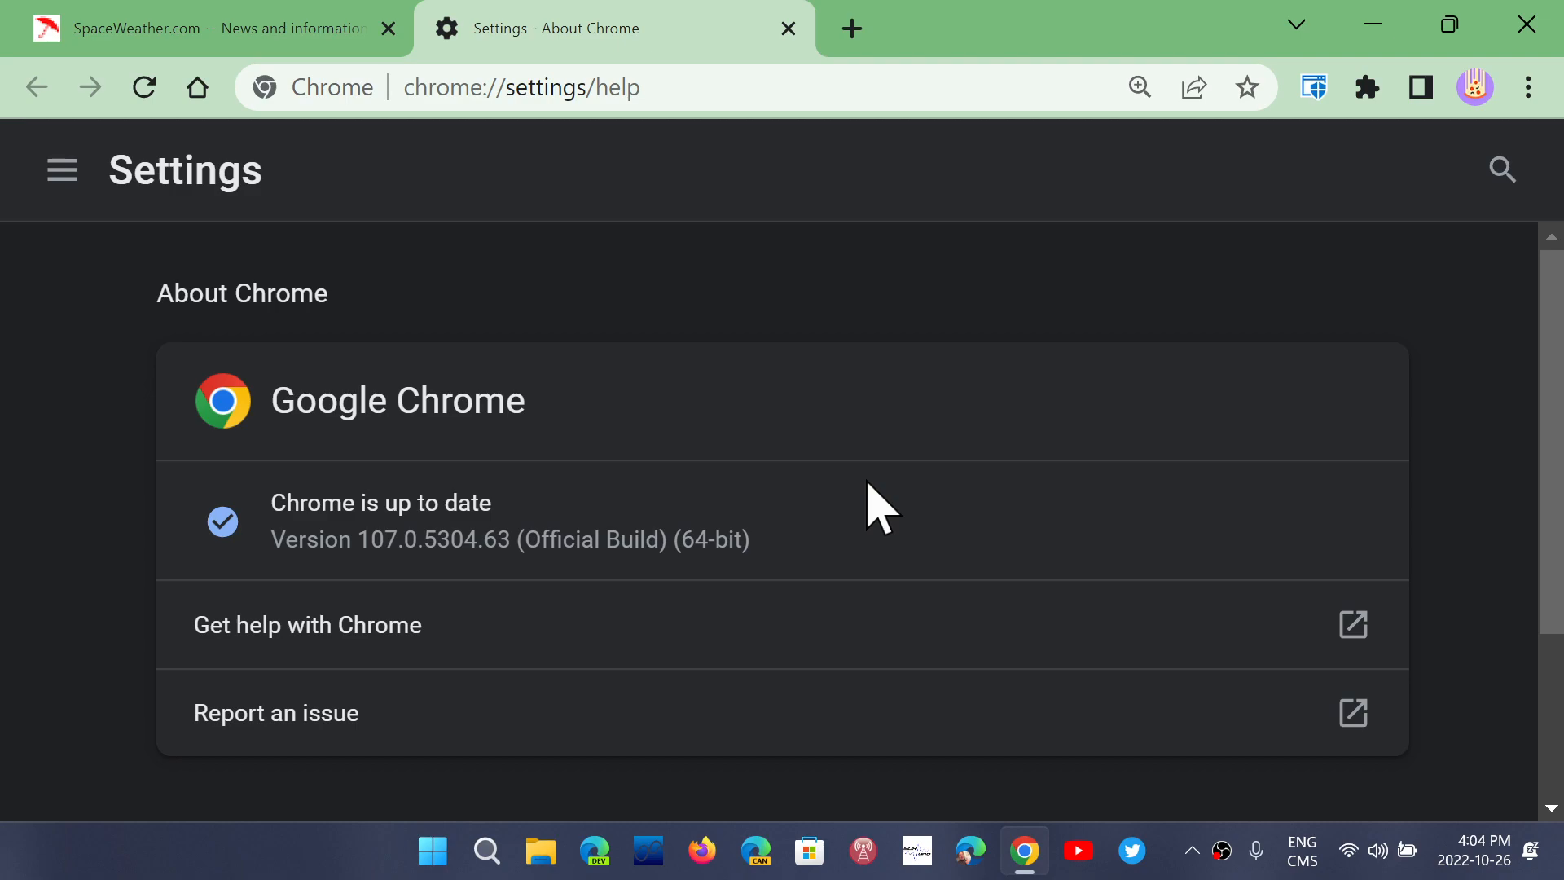
pyautogui.moveTo(827, 28)
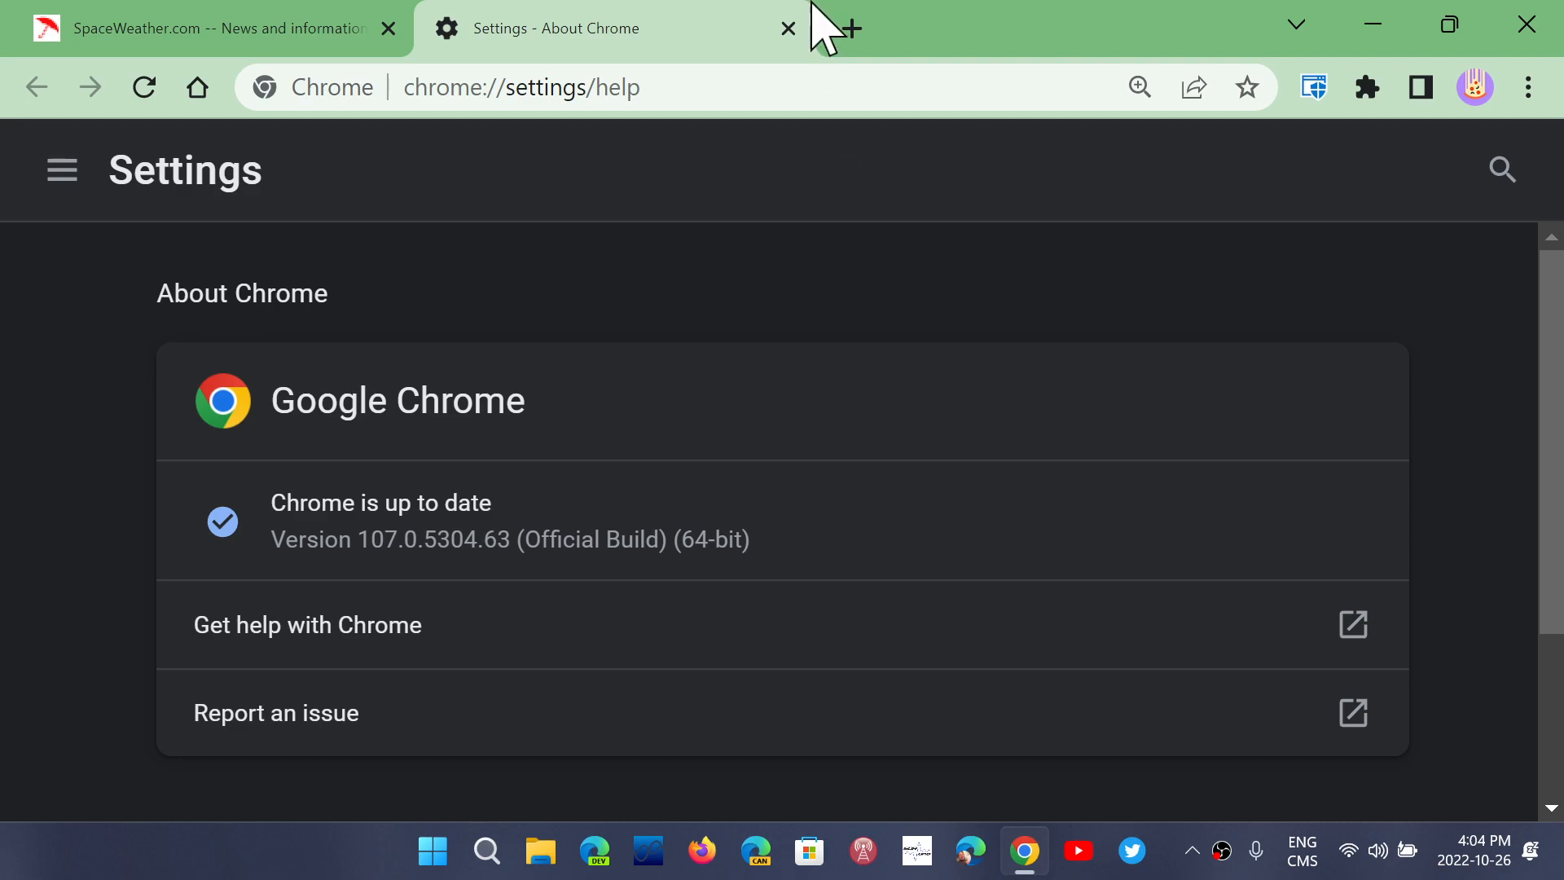
# Close the Chrome window, returning to the Windows desktop
pyautogui.click(787, 28)
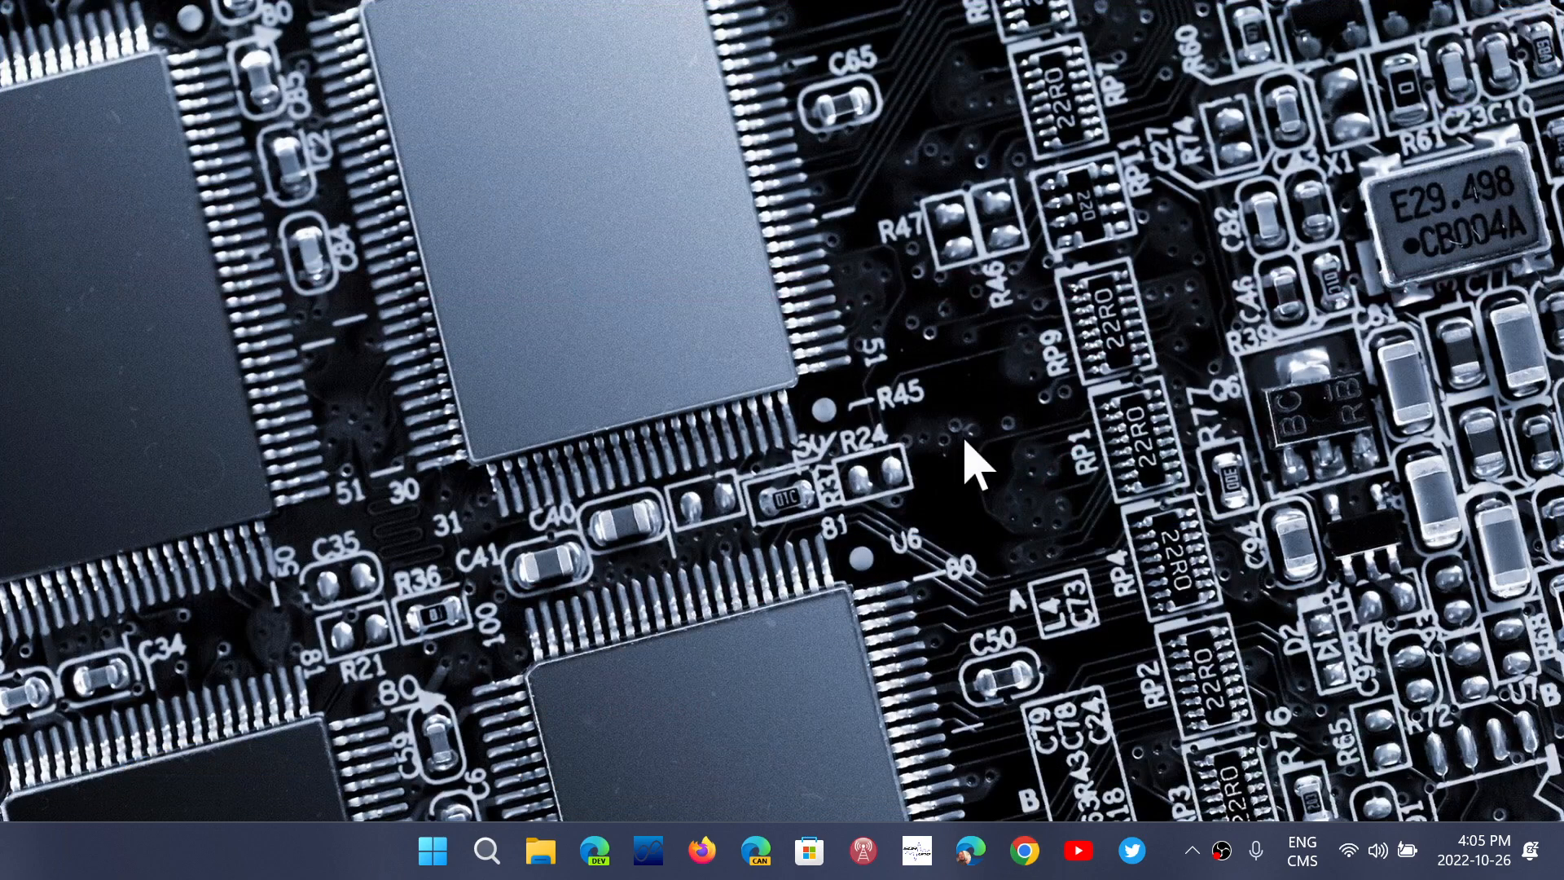
pyautogui.moveTo(305, 863)
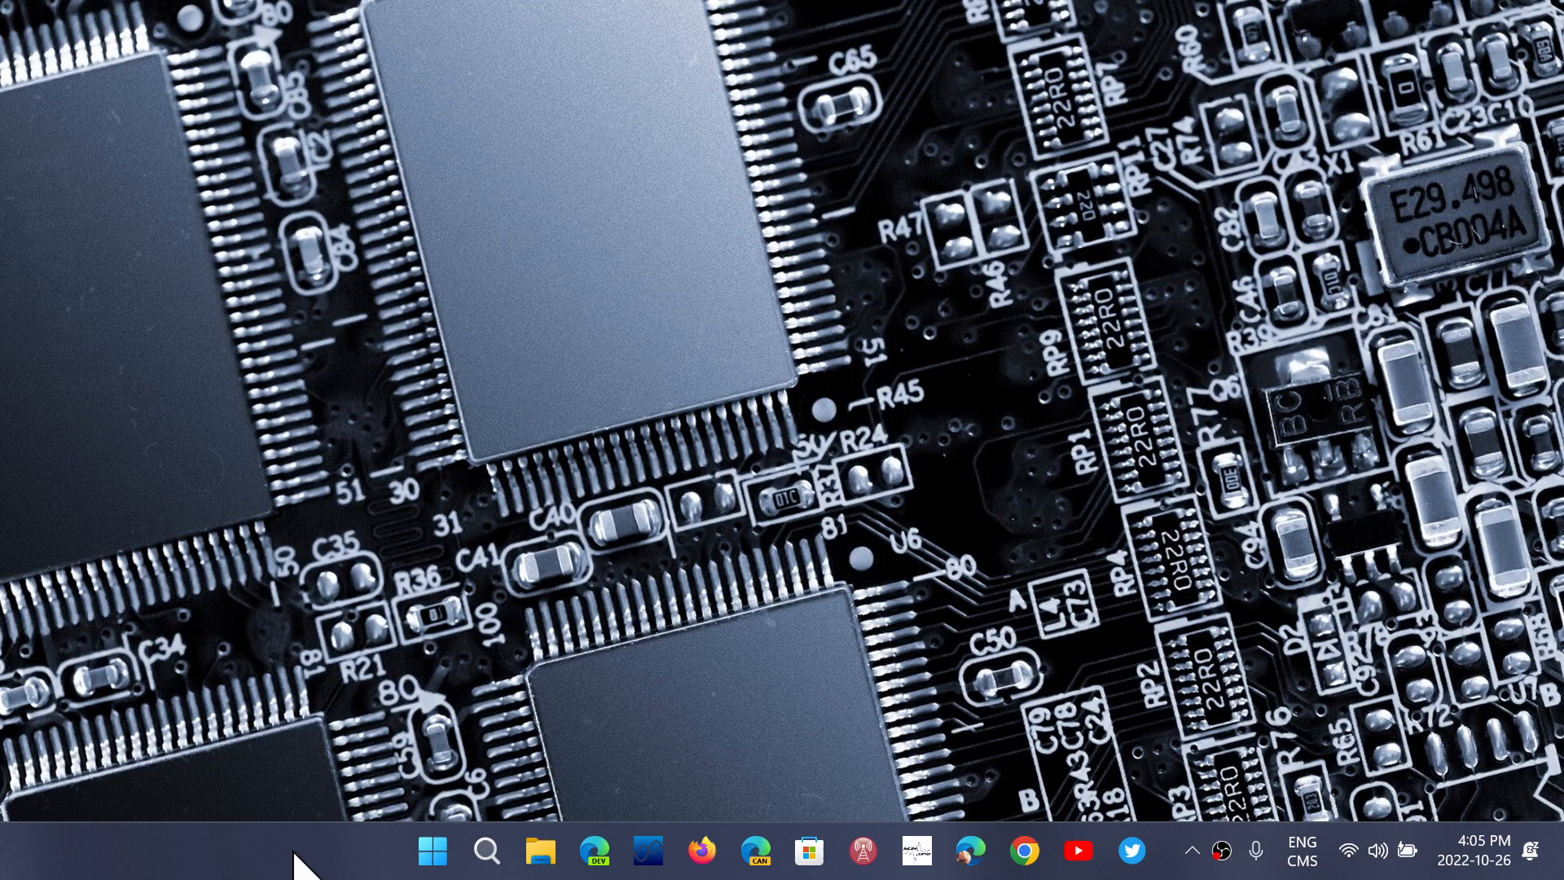